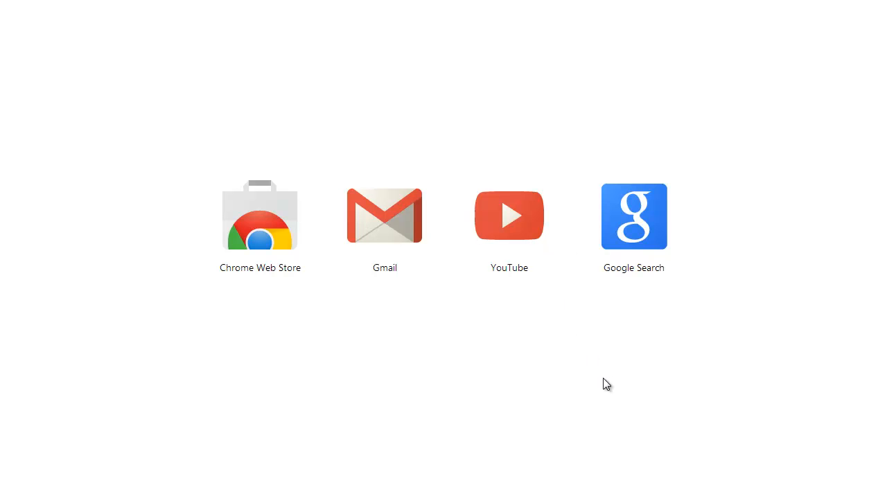
pyautogui.moveTo(624, 350)
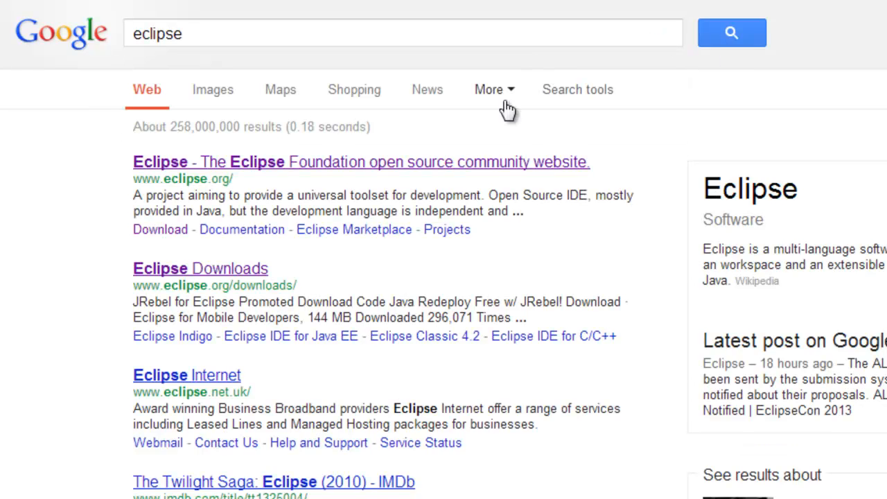
# Step: Open the Eclipse website from the Google search results for 'eclipse'
pyautogui.click(361, 161)
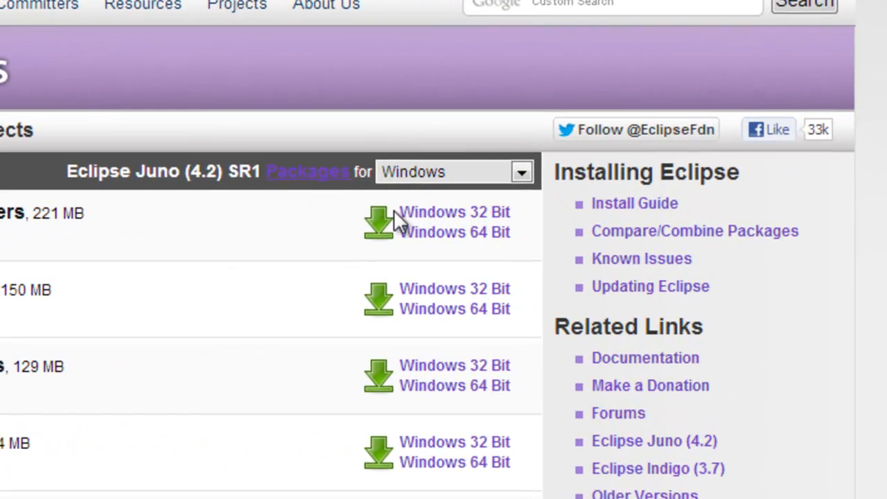
pyautogui.moveTo(432, 239)
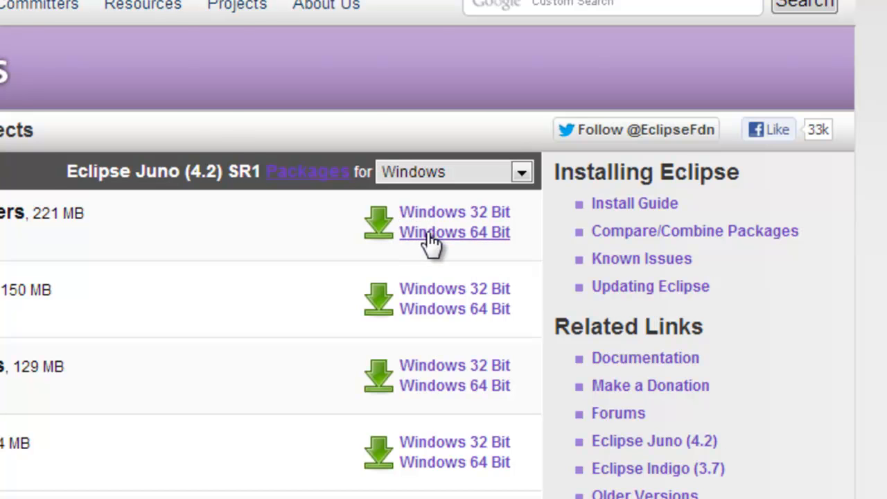
# Step: Download the Windows 64-bit Eclipse Juno SR1 package via the UK Mirror Service
pyautogui.click(454, 232)
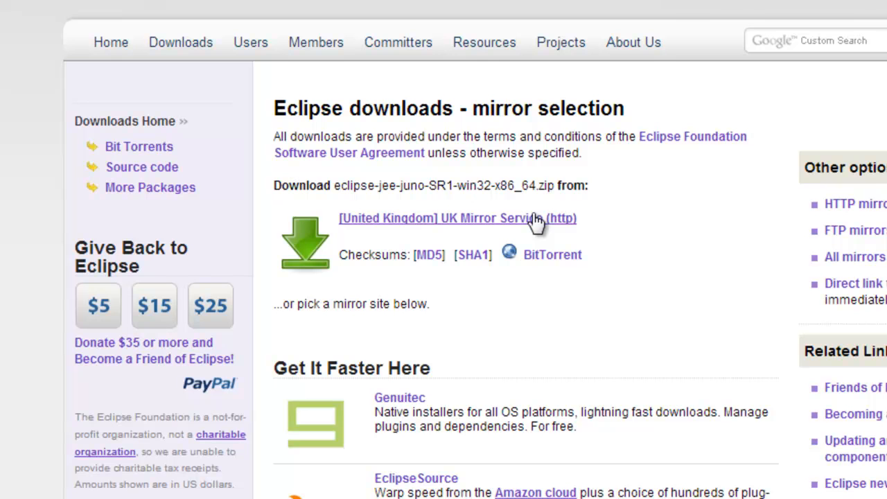
pyautogui.click(457, 217)
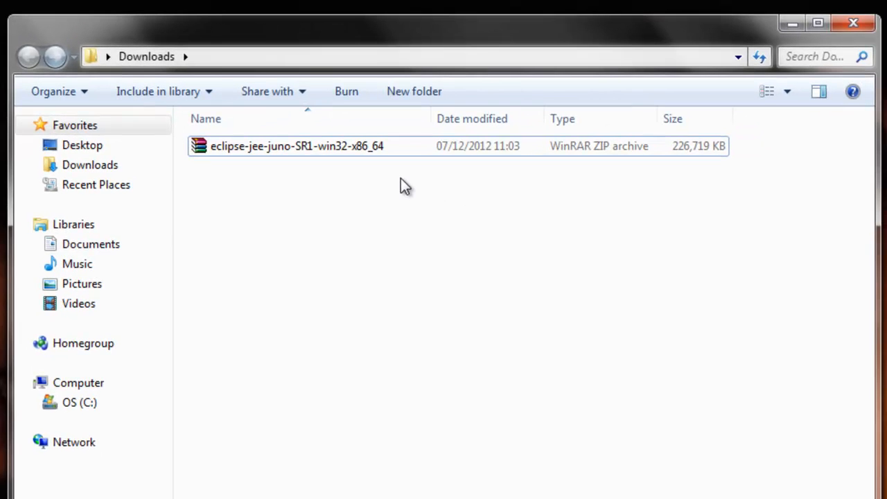
# Step: Extract the eclipse-jee-juno-SR1-win32-x86_64 zip and run eclipse.exe from the eclipse folder
pyautogui.click(297, 146)
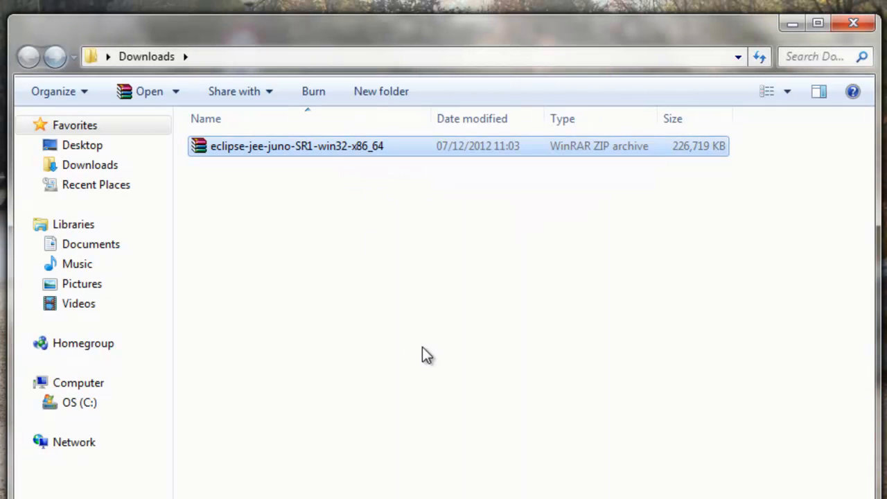
pyautogui.moveTo(728, 118)
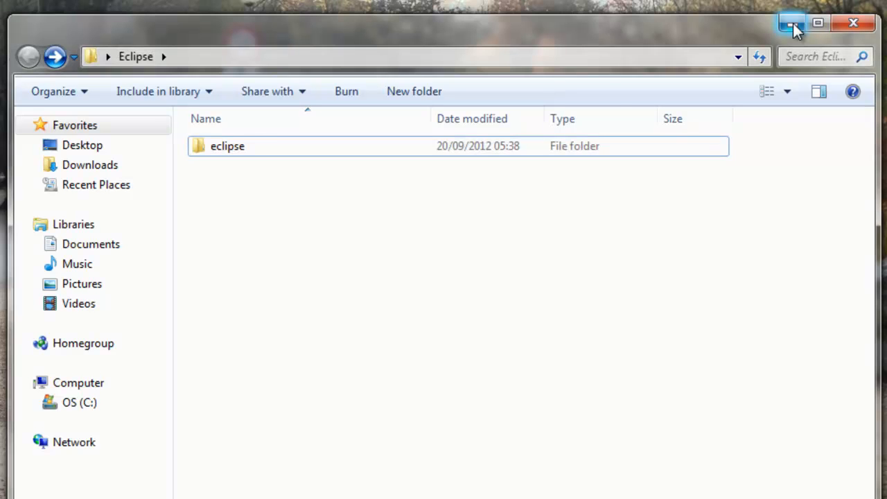
pyautogui.moveTo(335, 151)
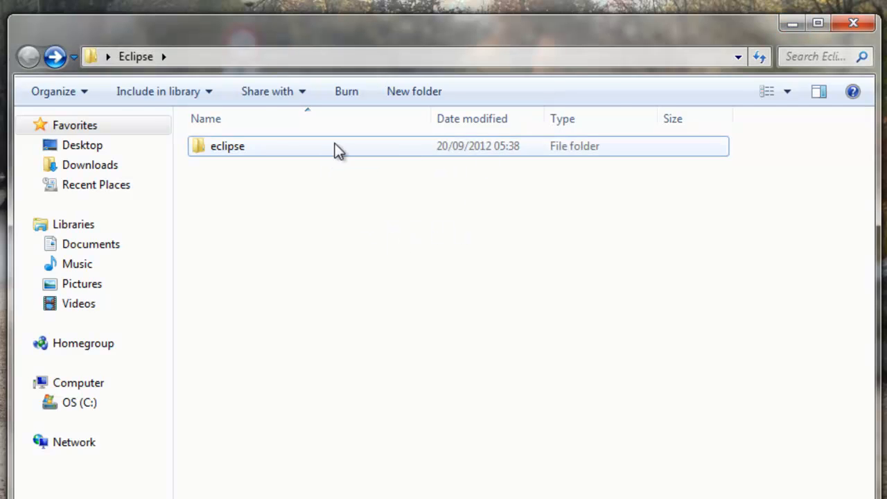
pyautogui.doubleClick(227, 146)
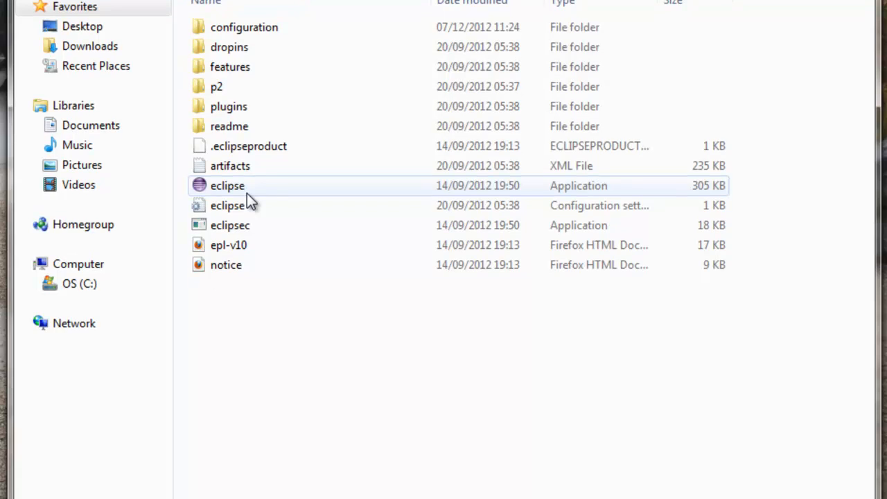
pyautogui.doubleClick(227, 185)
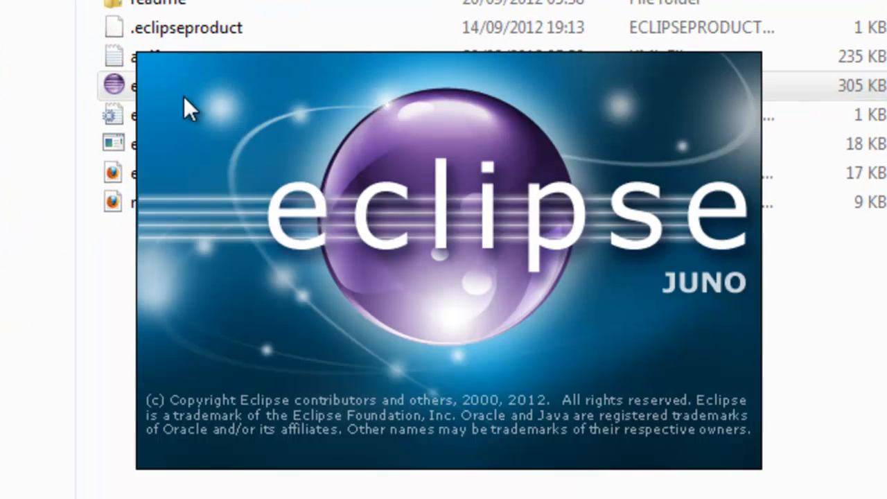